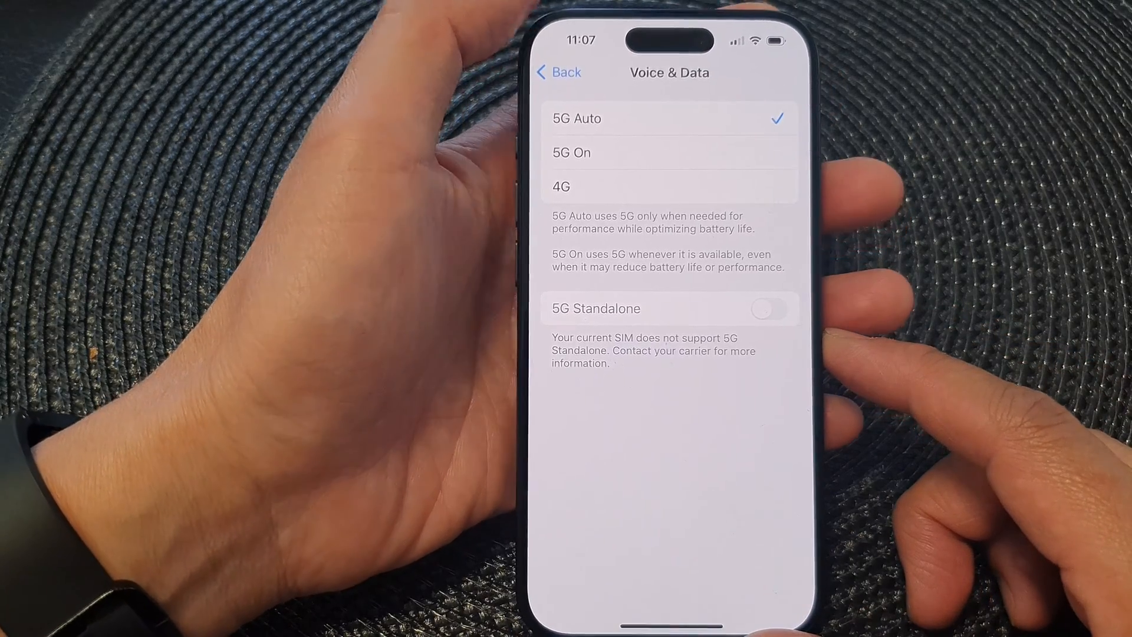
# Step: Leave the Voice & Data page and return to the home screen
pyautogui.click(558, 72)
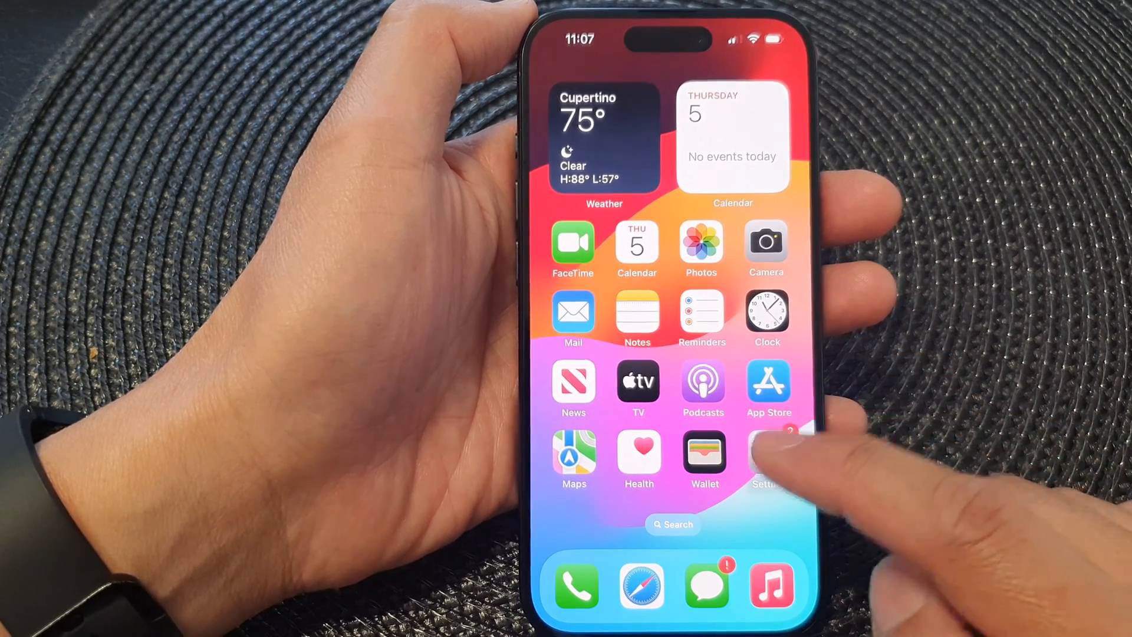
# Step: Reopen Settings to reach the Cellular page with Cellular Data on and roaming off
pyautogui.click(763, 459)
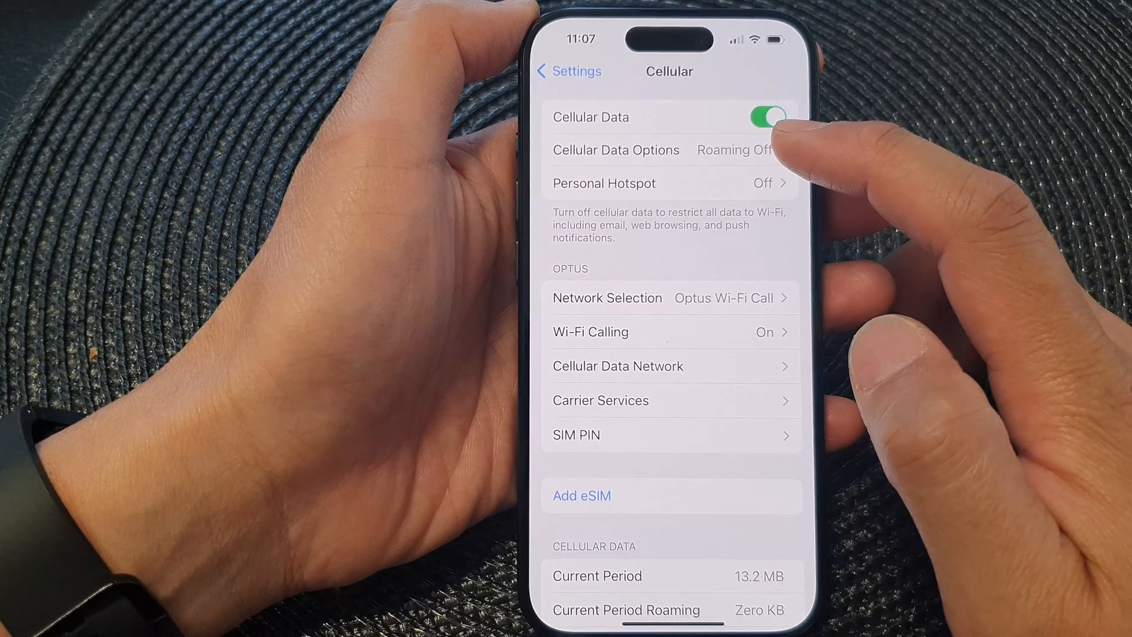
# Step: Go through Cellular Data Options to Voice & Data, showing 5G Auto selected and 5G Standalone off
pyautogui.click(616, 149)
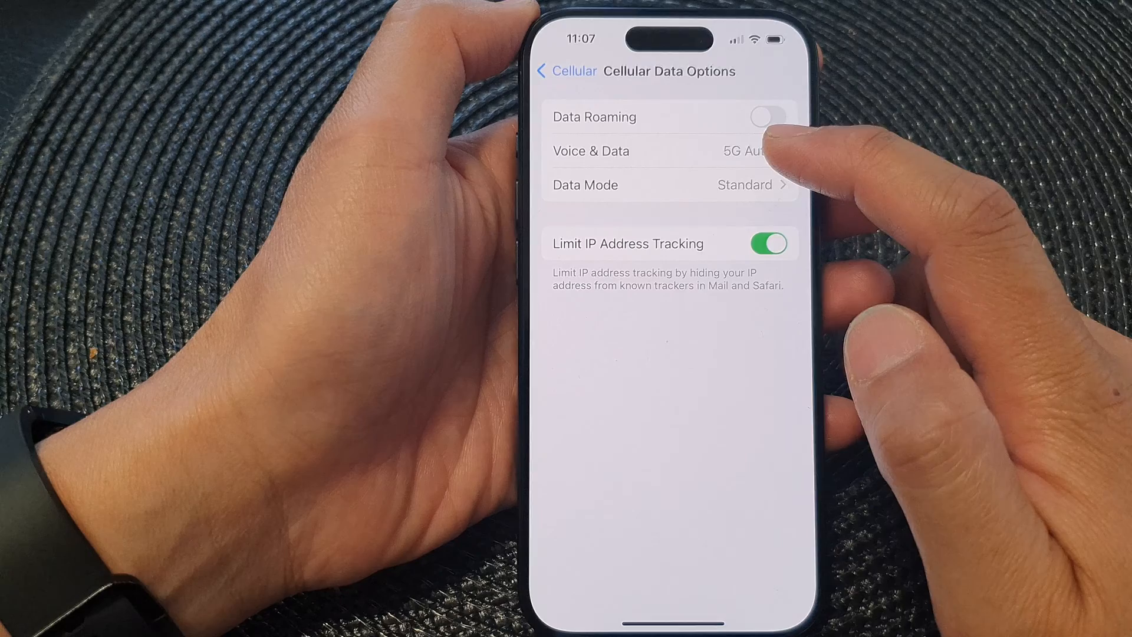
pyautogui.click(649, 151)
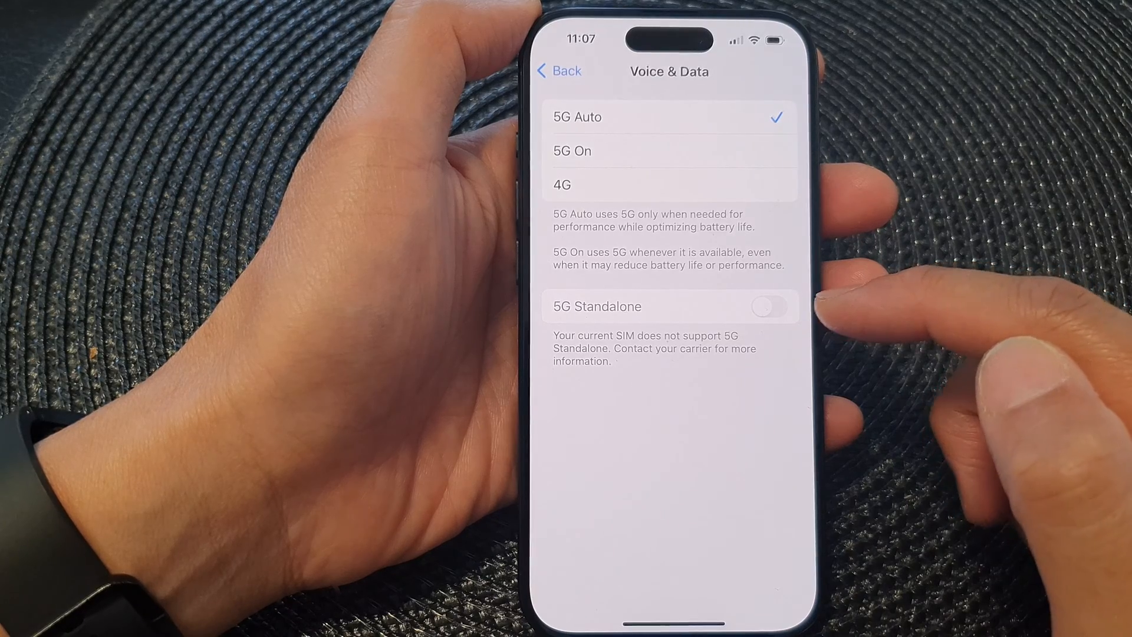
pyautogui.moveTo(793, 339)
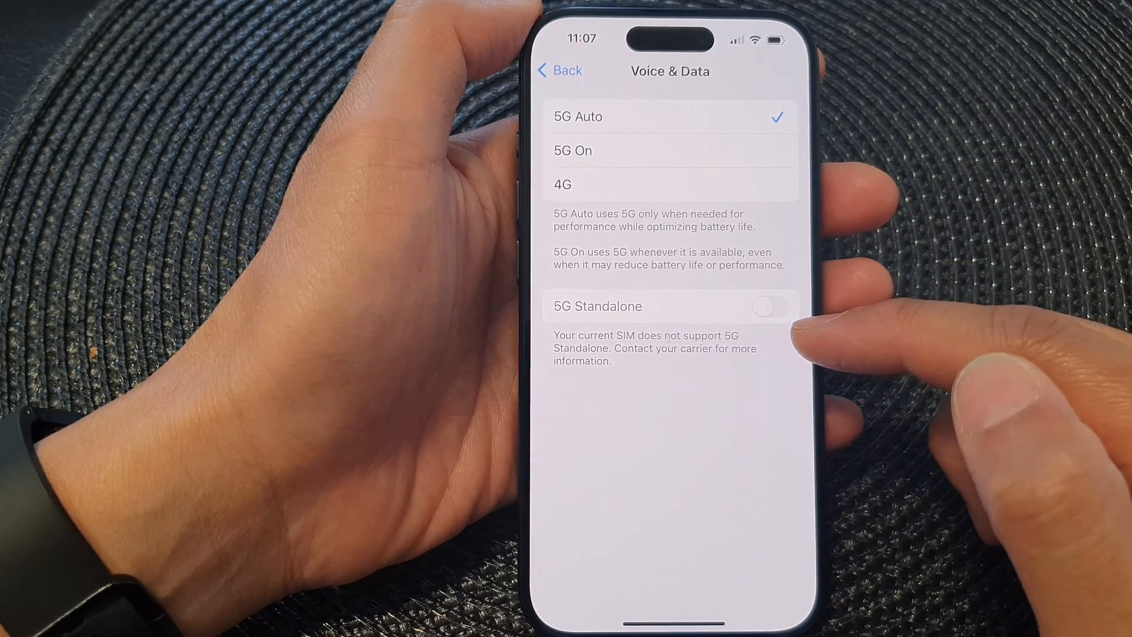